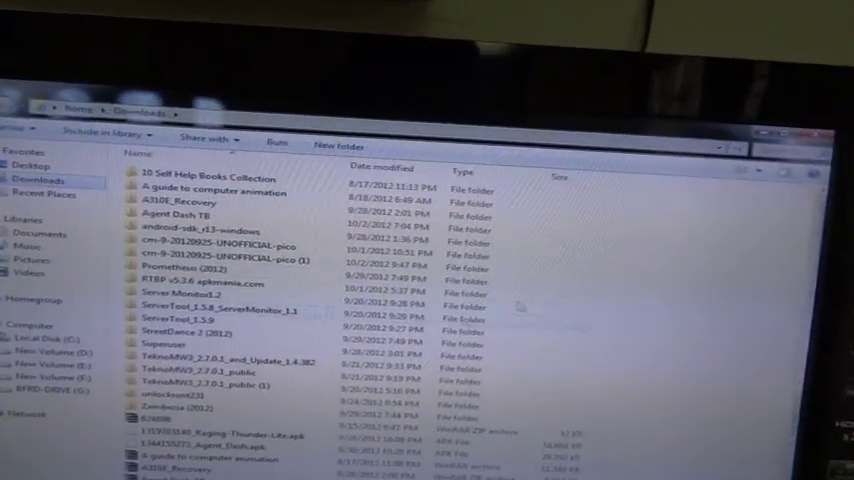
scroll("down", 3)
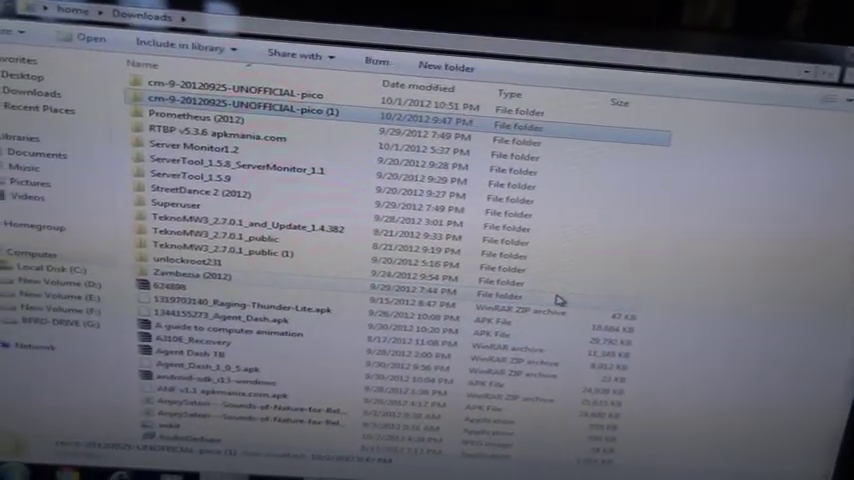